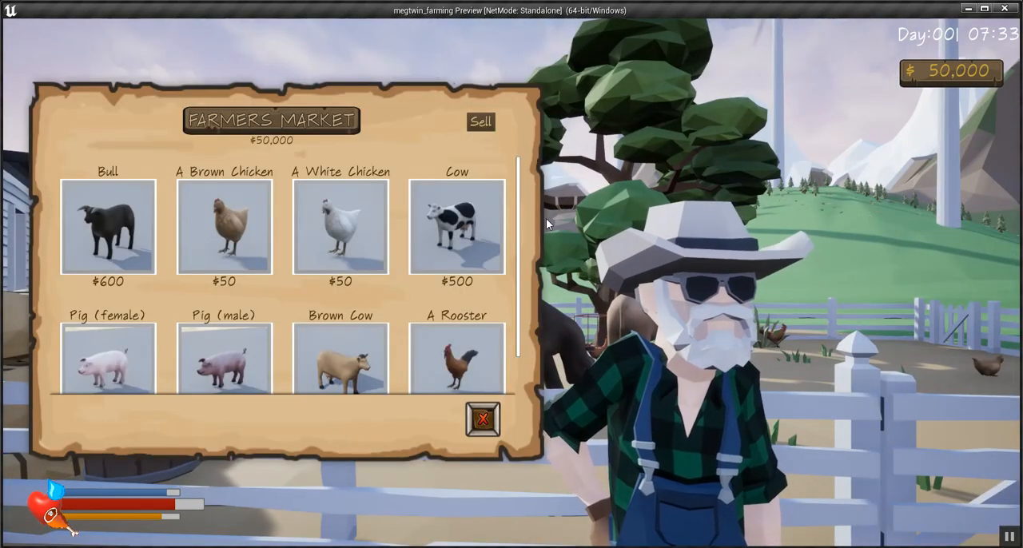
- Buy a male pig and a brown cow, then view the owned animals available to sell
left_click(224, 227)
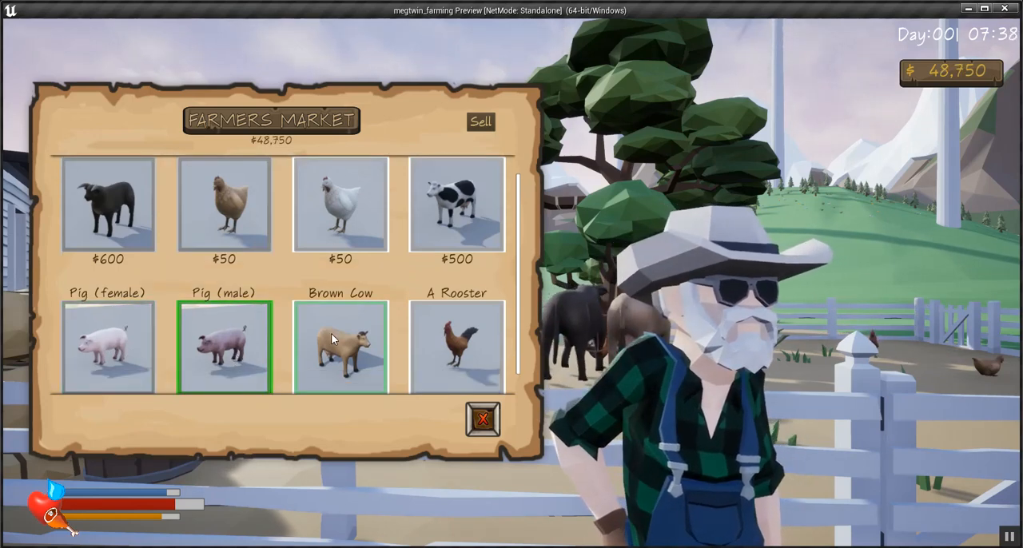
left_click(341, 347)
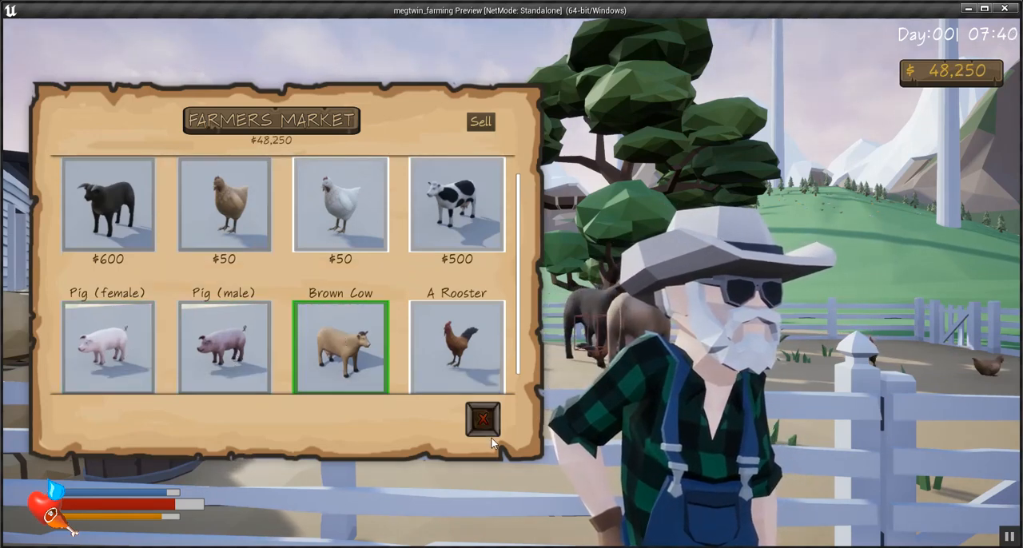
left_click(480, 122)
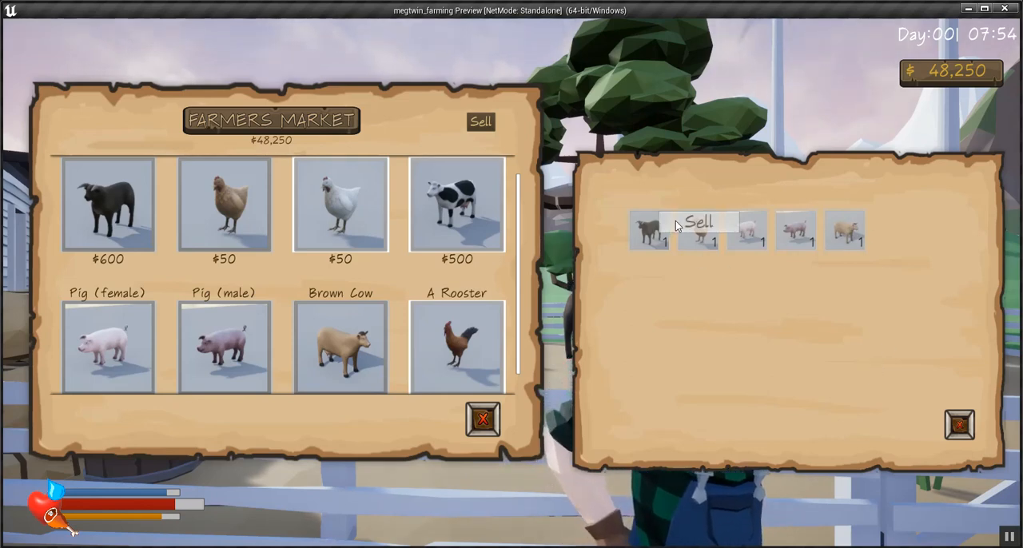
- Sell the owned animals to raise money to 96,501 and close the owned animals panel
left_click(697, 220)
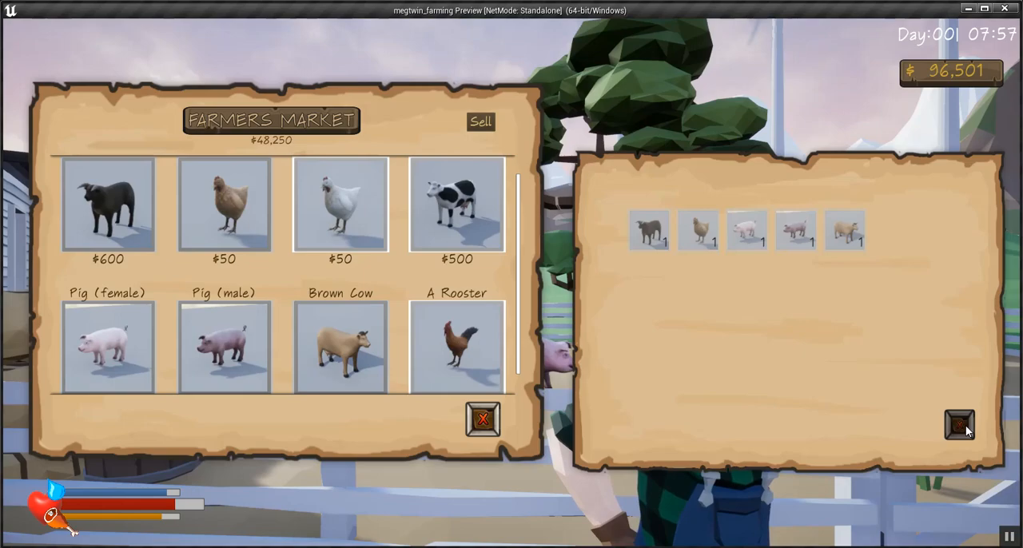
left_click(959, 426)
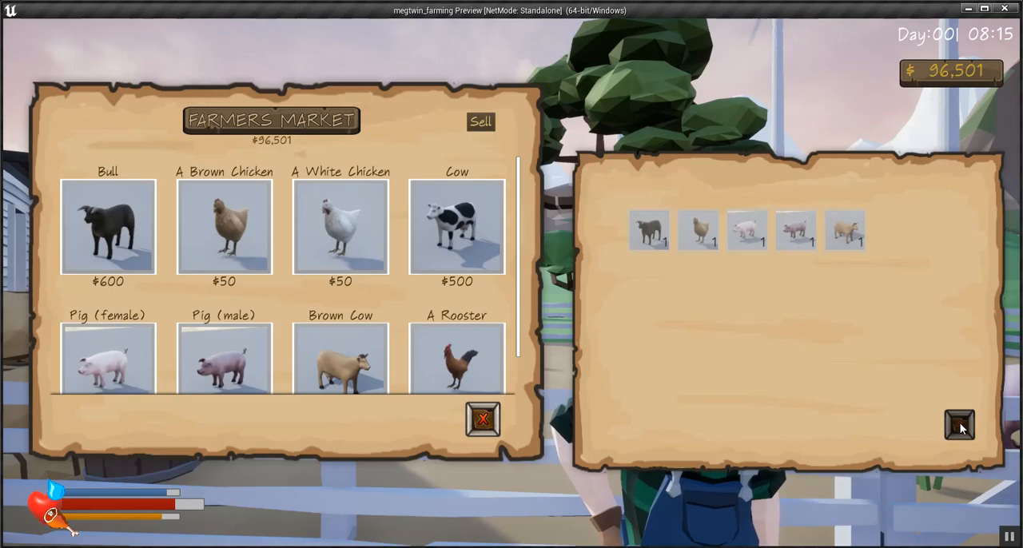
left_click(483, 419)
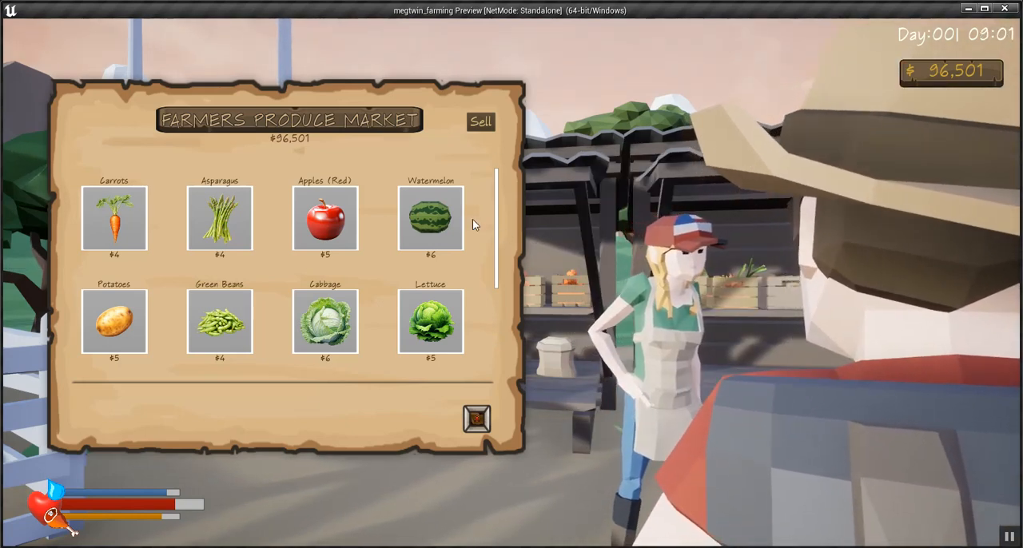
- Buy two watermelons, bringing money to 96,479, and close the produce inventory
left_click(430, 217)
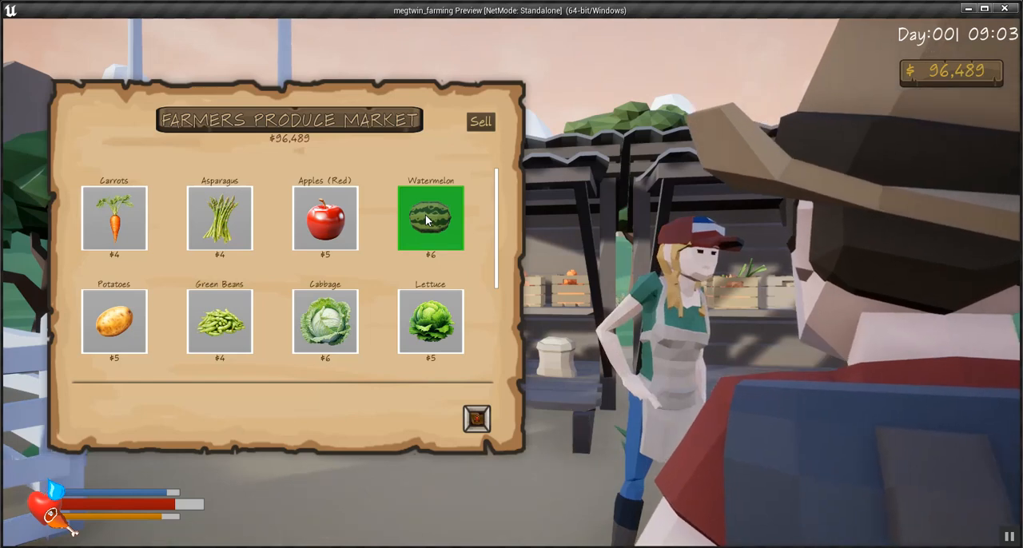
left_click(324, 217)
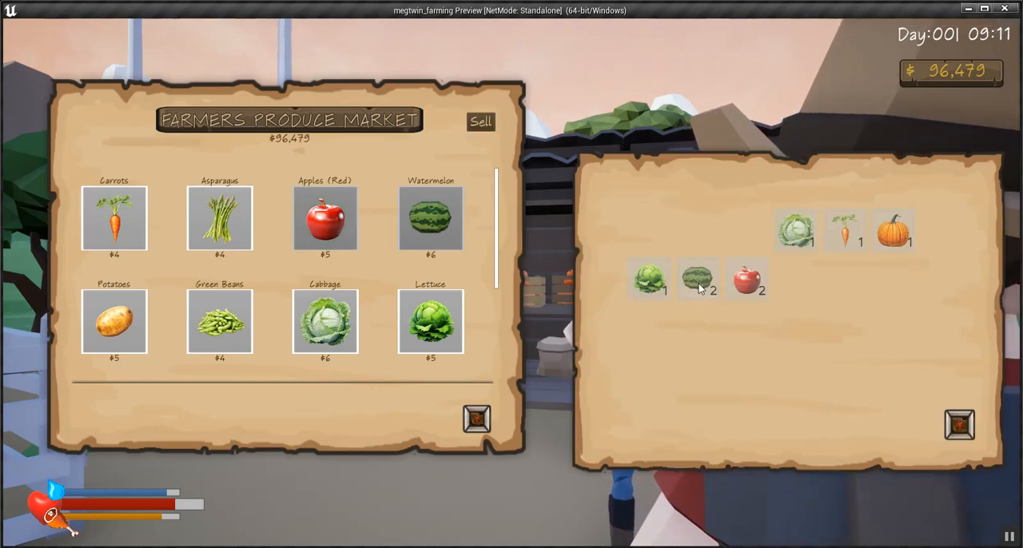
mouse_move(764, 232)
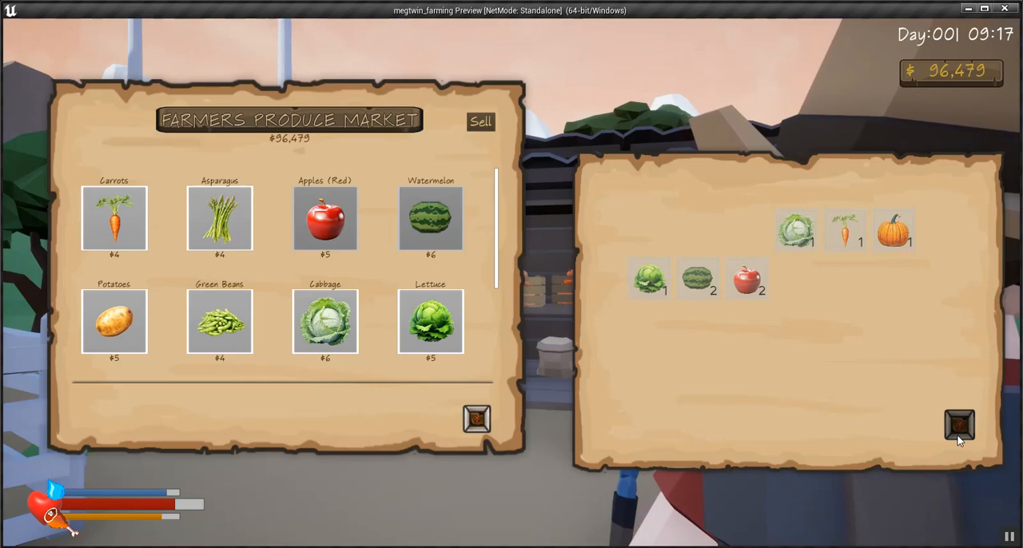
left_click(959, 425)
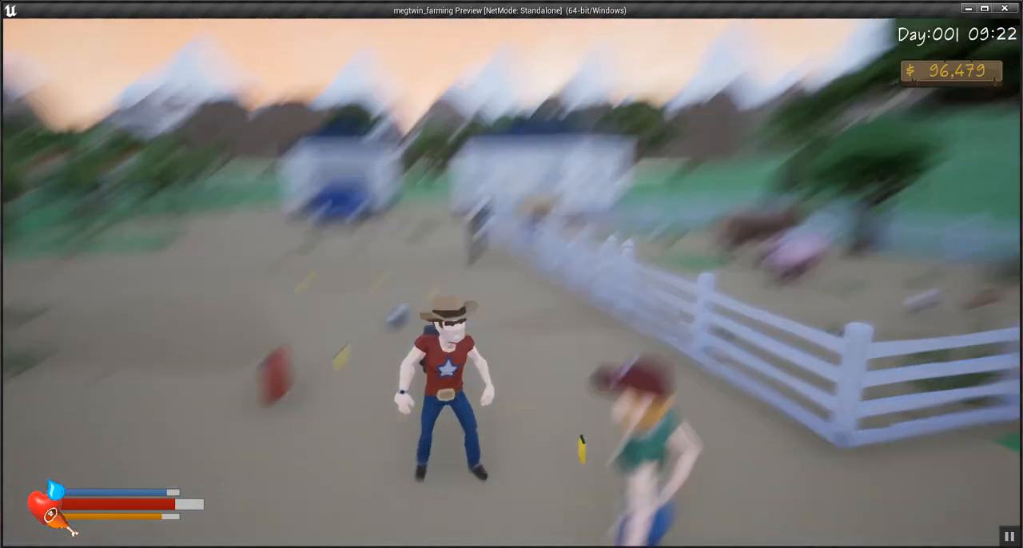
- Stop the Play-in-Editor session and start a fresh one at 50,000 money
left_click(1010, 537)
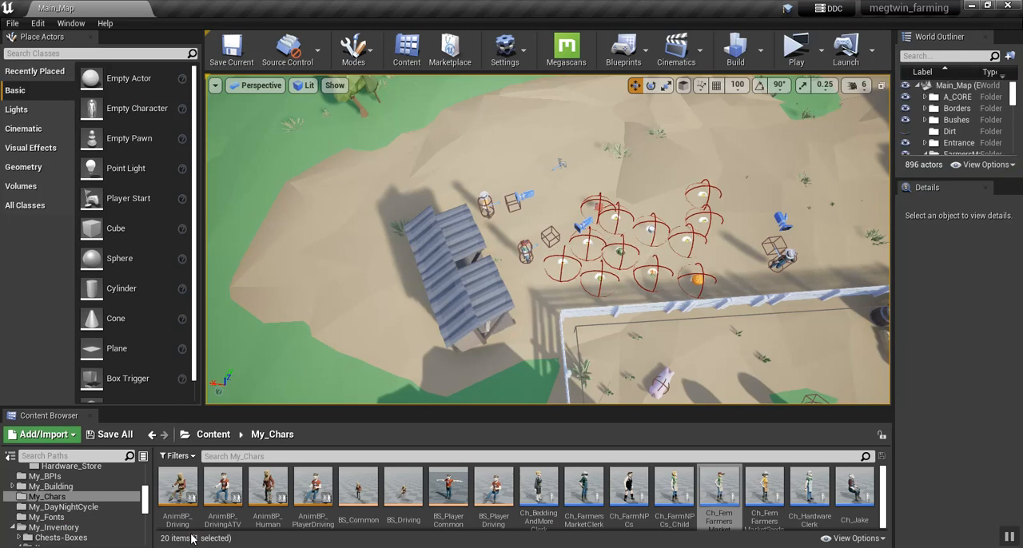
left_click(796, 50)
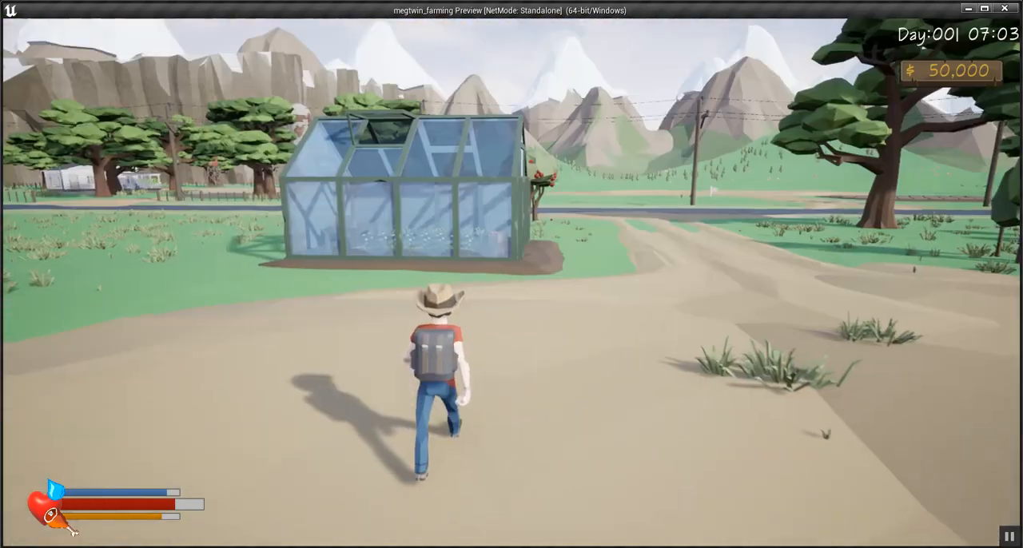
- Talk to the trader, buy a male pig and a brown cow, and review the owned animals
key("w")
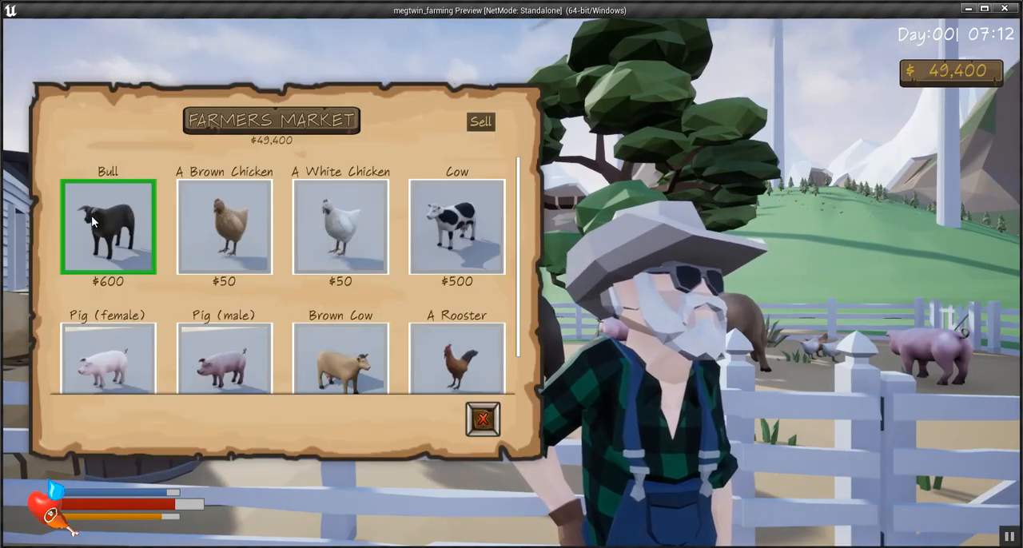
left_click(223, 348)
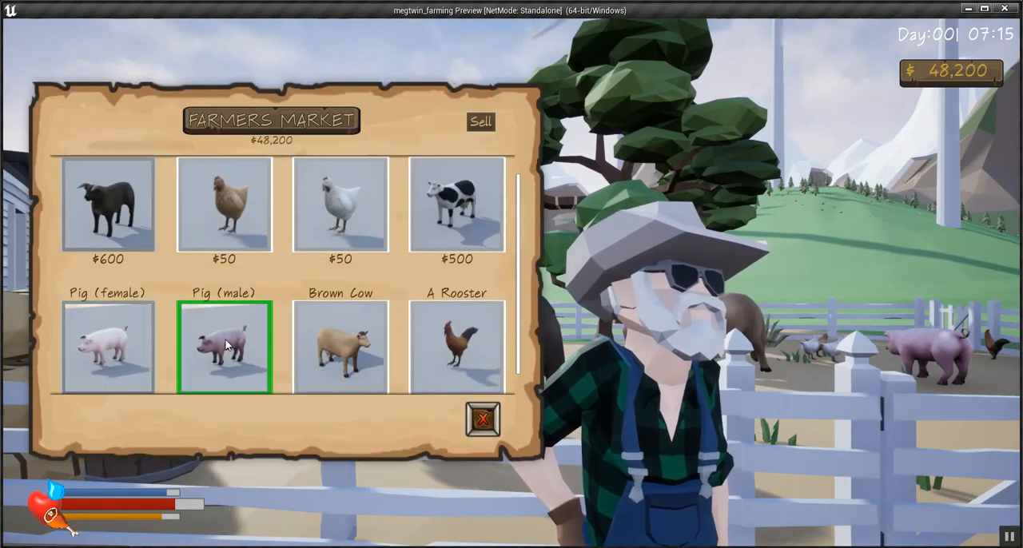
left_click(339, 347)
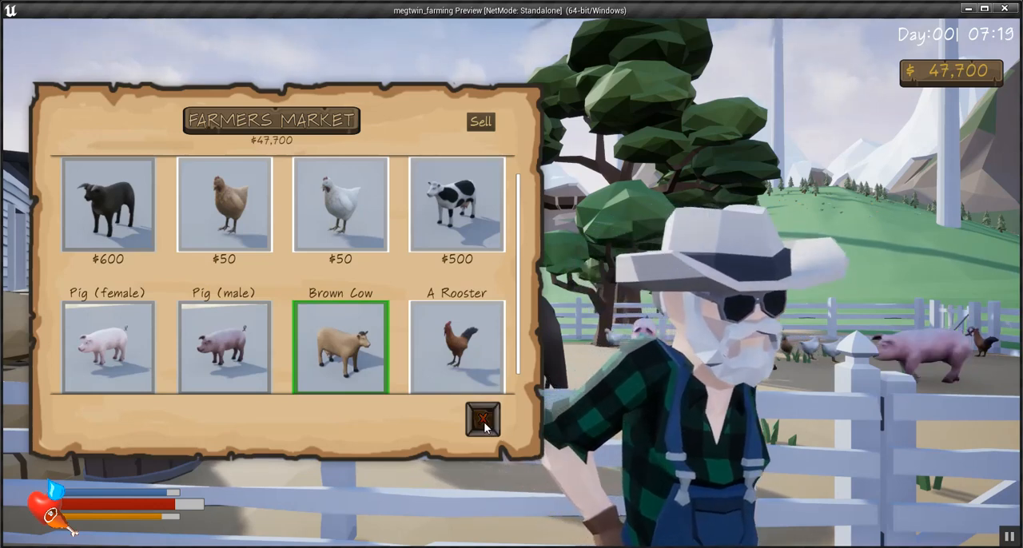
left_click(480, 122)
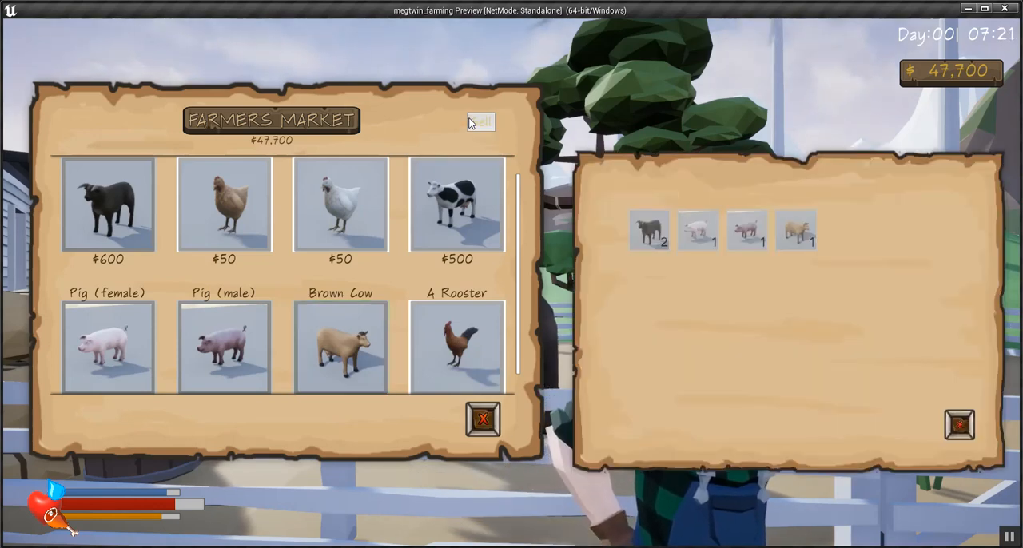
left_click(457, 347)
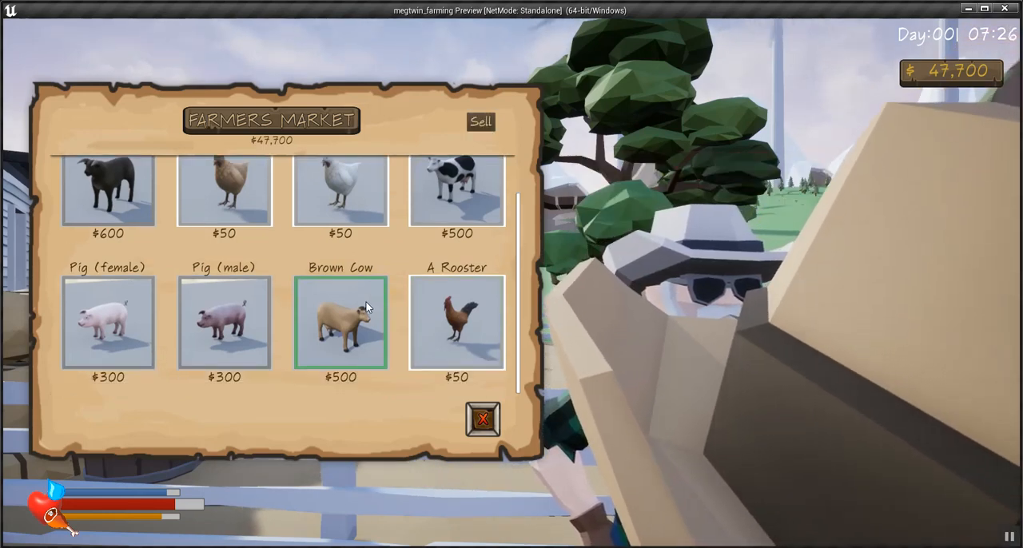
- Buy another animal, cutting money to 47,100, and leave the livestock market
left_click(457, 321)
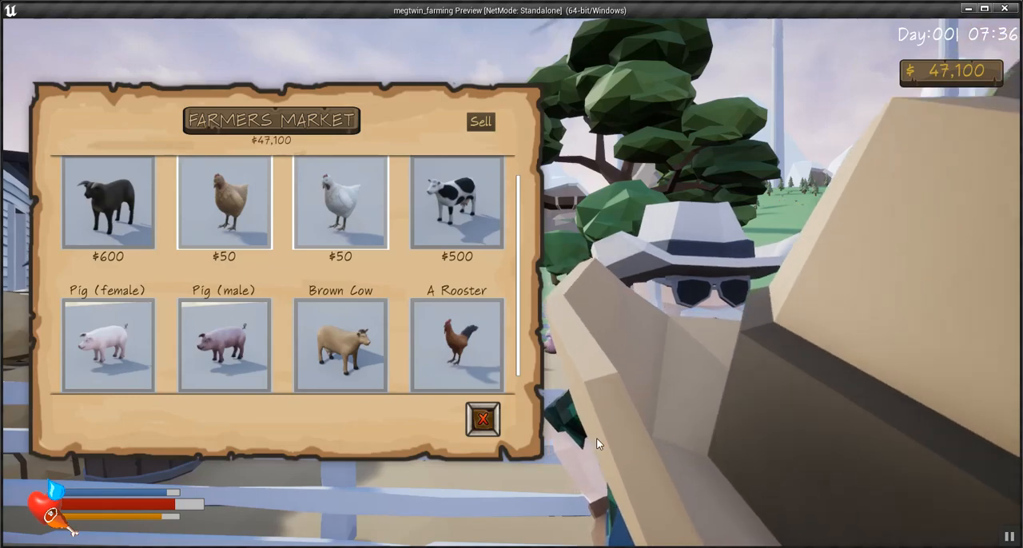
left_click(483, 419)
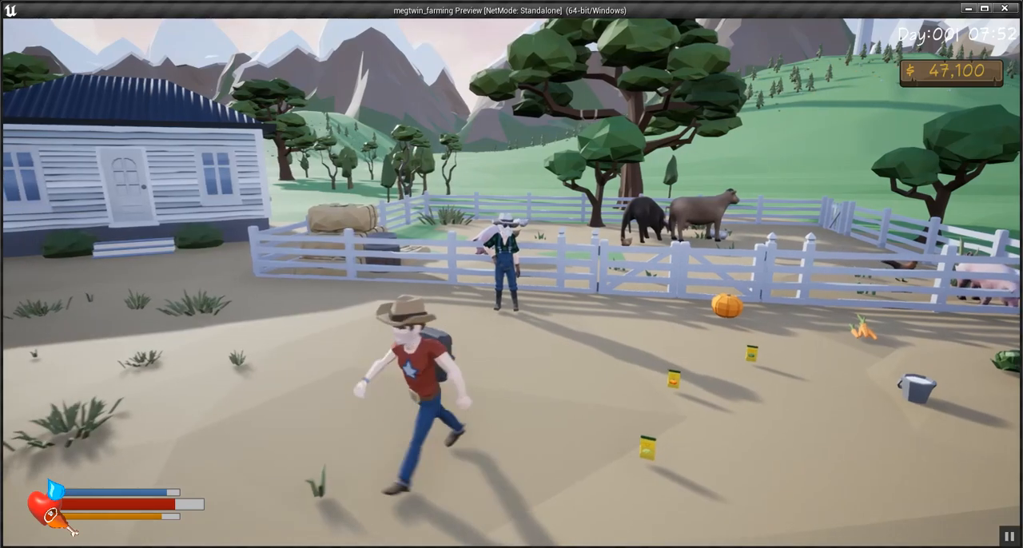
- Reopen the livestock market, view the six kinds of owned animals, and close the market
key("w")
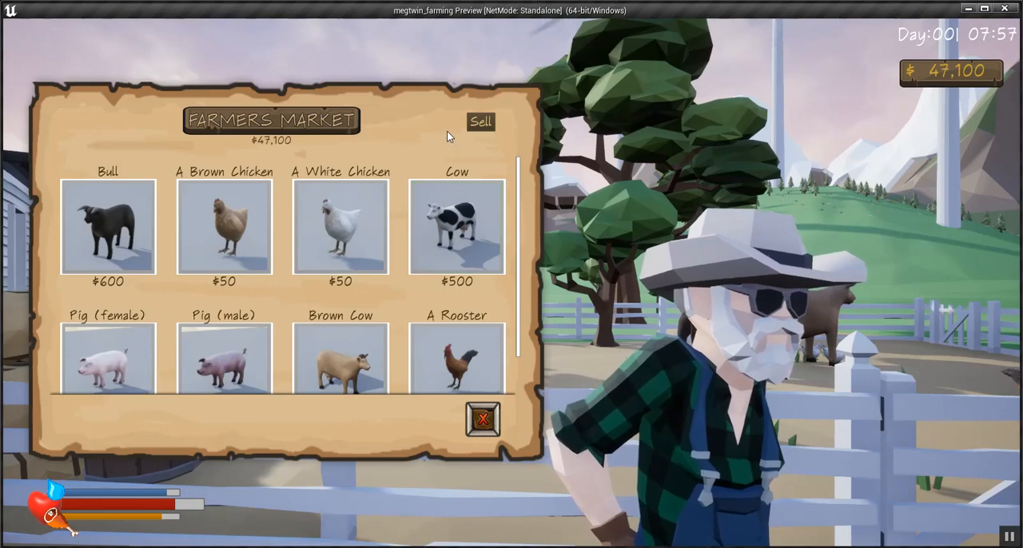
left_click(480, 121)
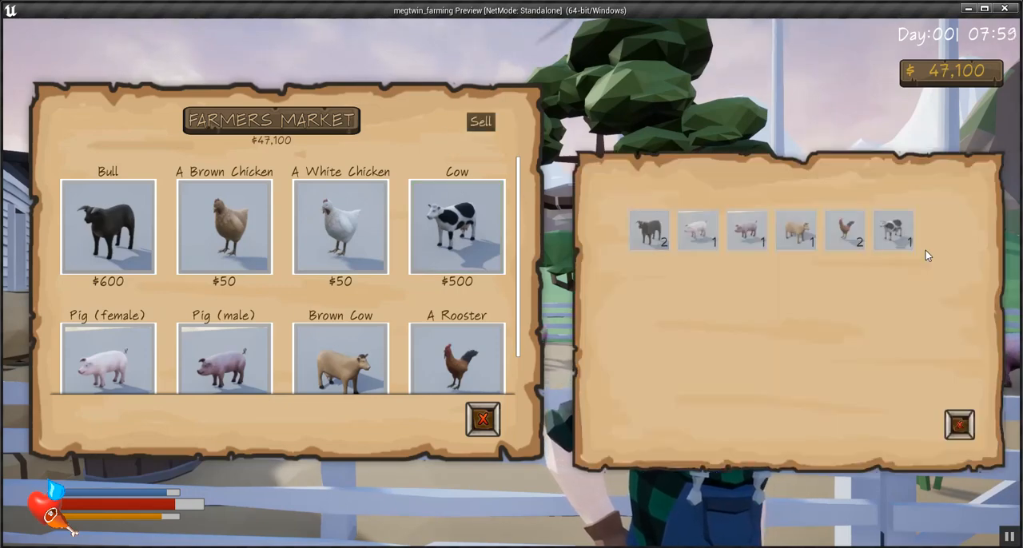
left_click(959, 423)
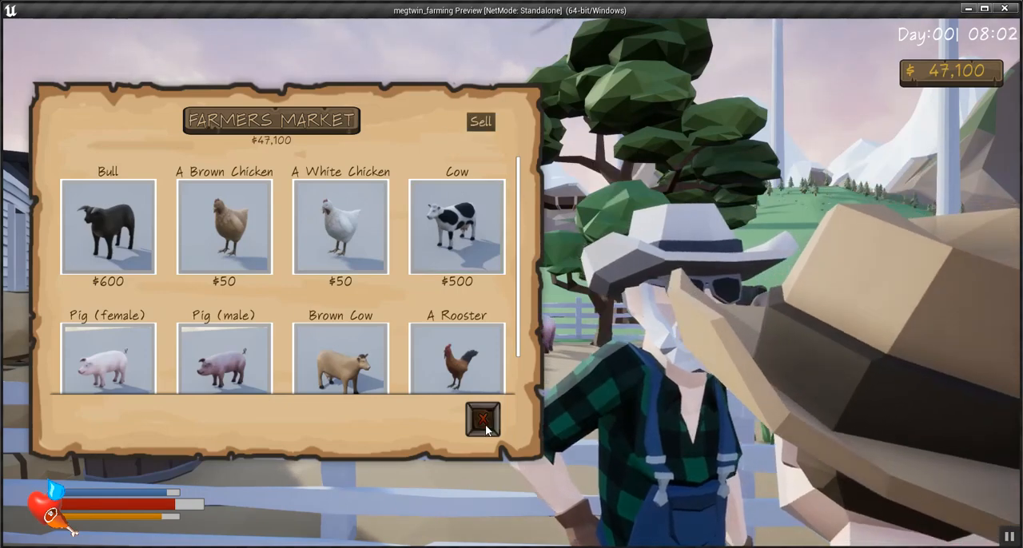
left_click(483, 419)
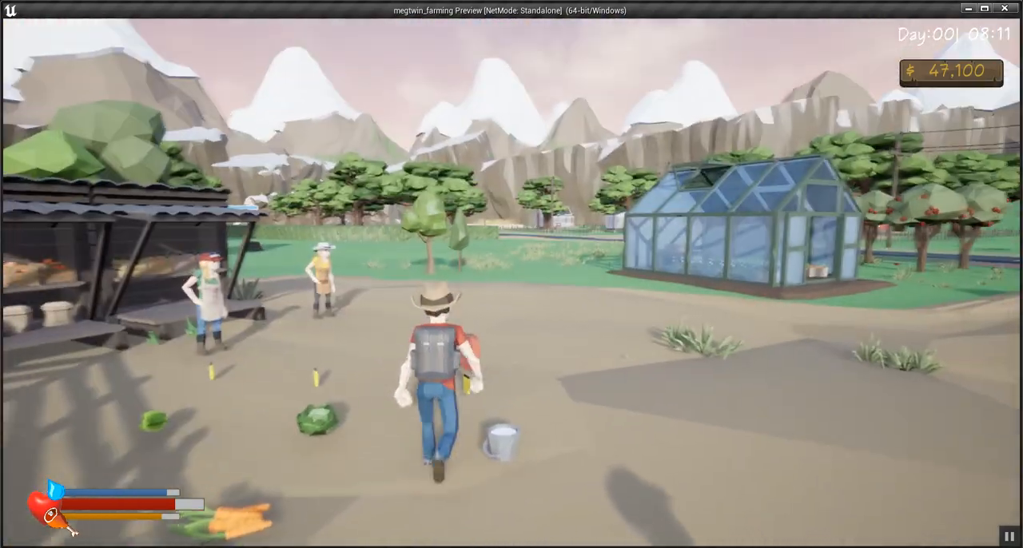
- Walk to the seed trader and talk to them to open the Farmers Seed Market
key("w")
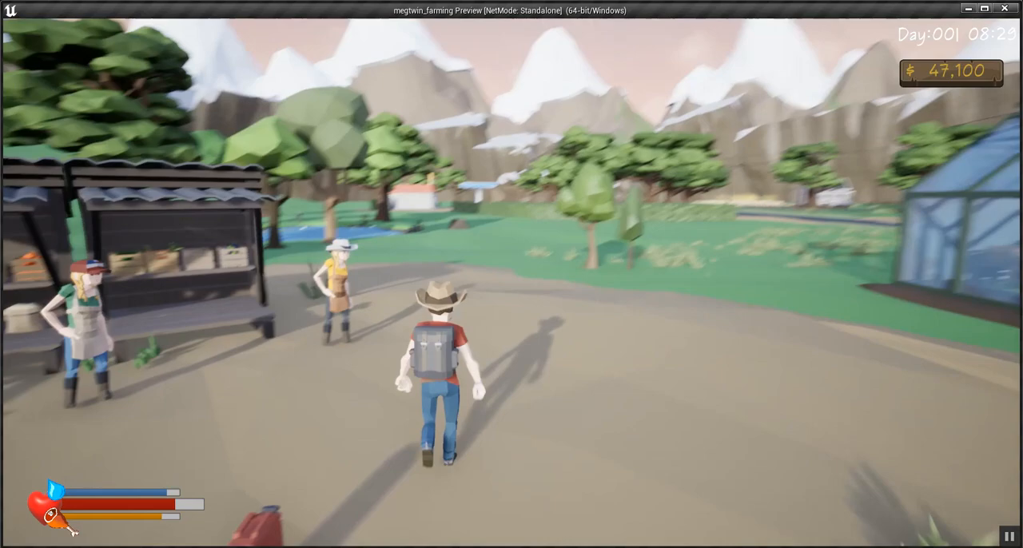
key("w")
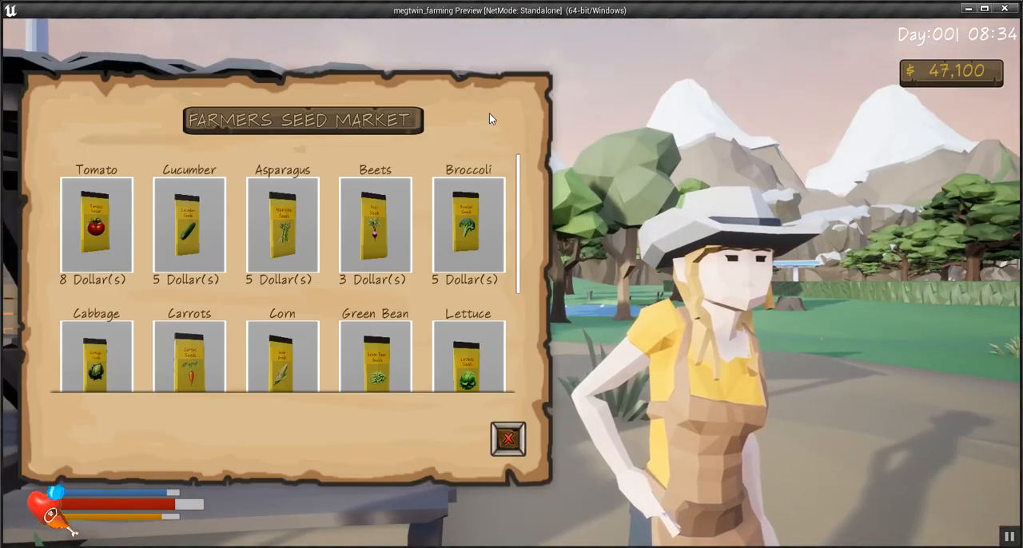
mouse_move(556, 338)
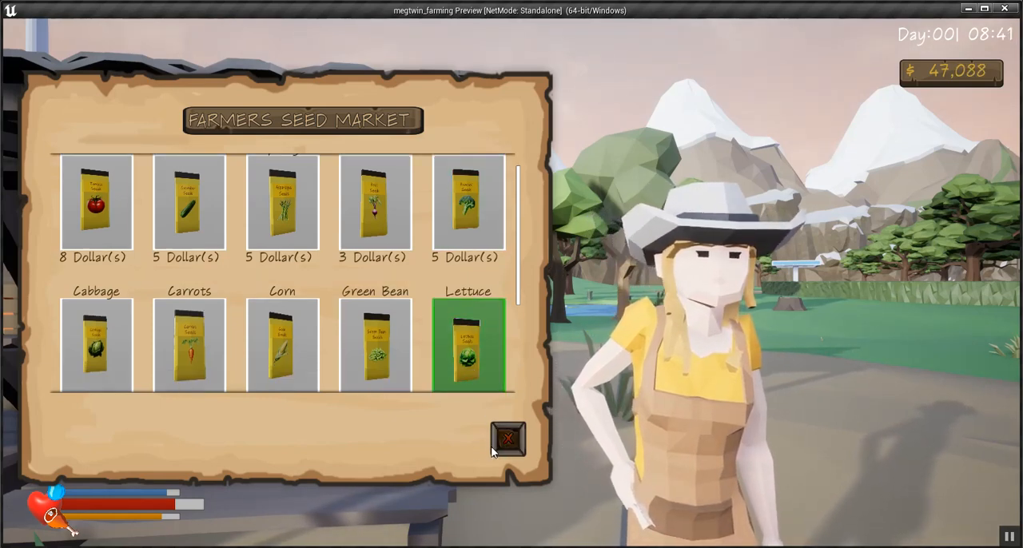
- Close the seed market after the lettuce seed purchase dropped money to 47,088
left_click(507, 437)
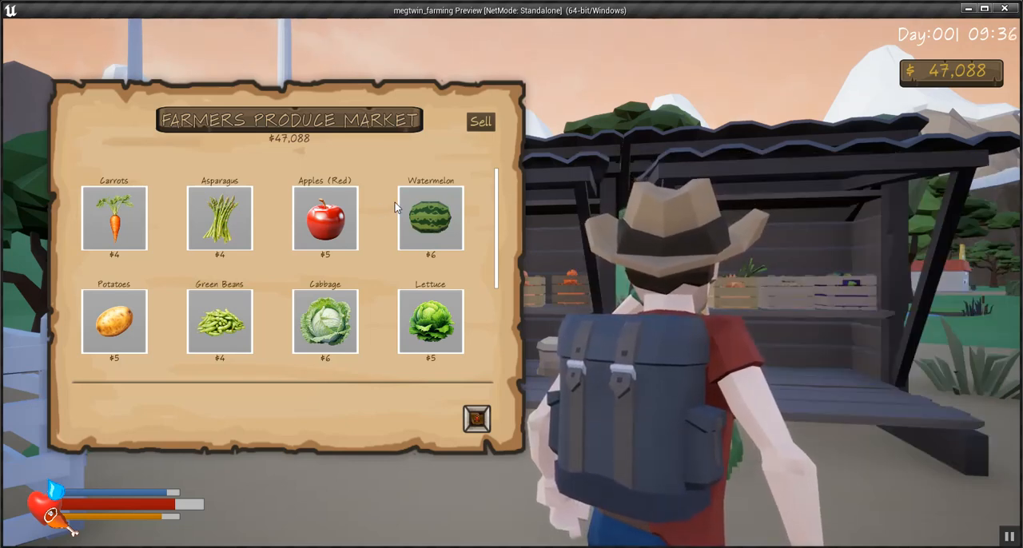
- Buy a watermelon, sell produce to reach 188,267 money, and close the selling inventory
left_click(430, 217)
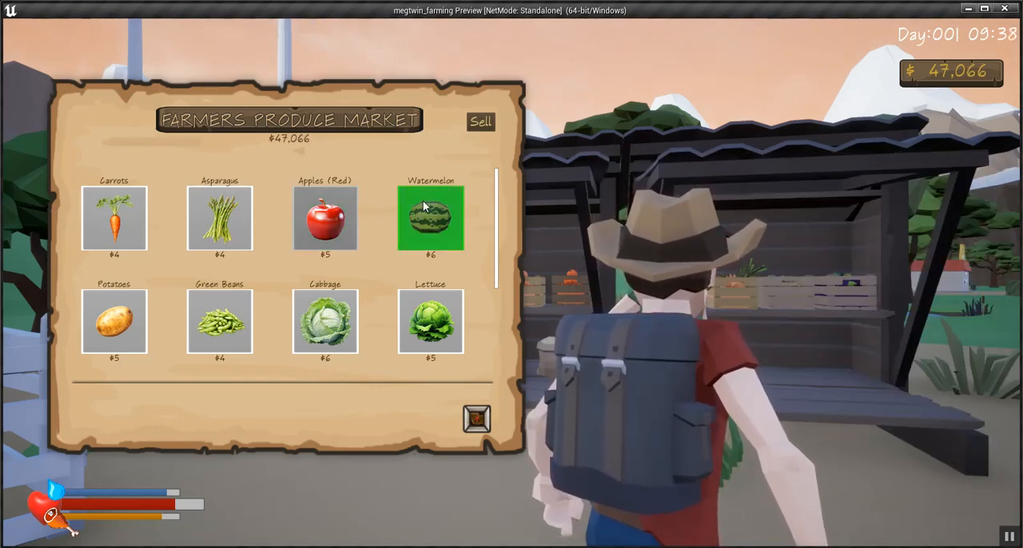
left_click(430, 218)
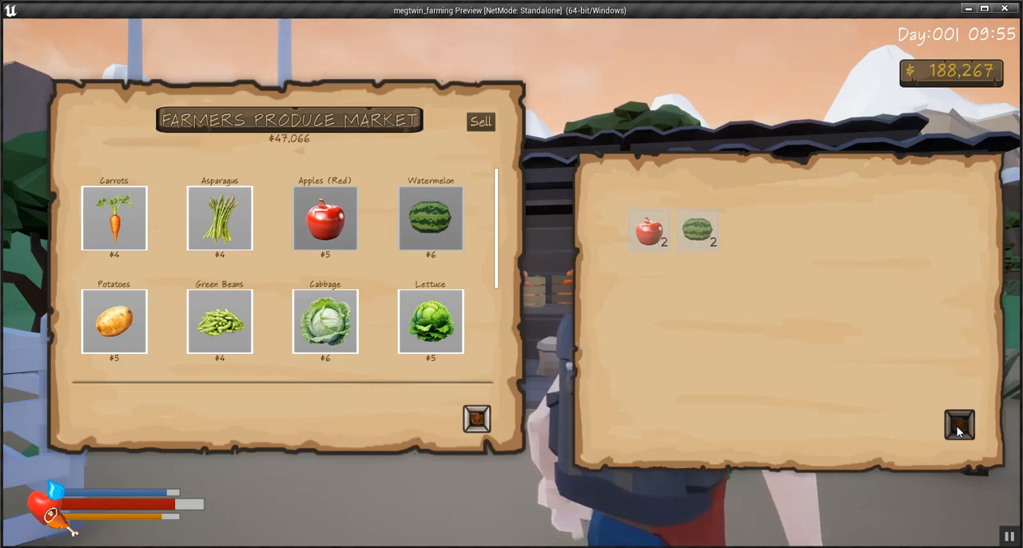
left_click(959, 425)
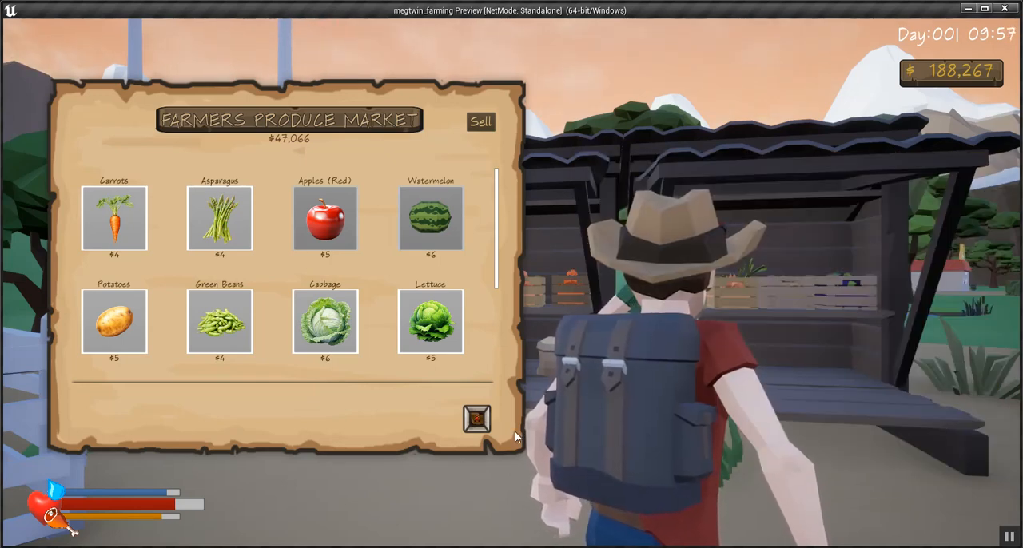